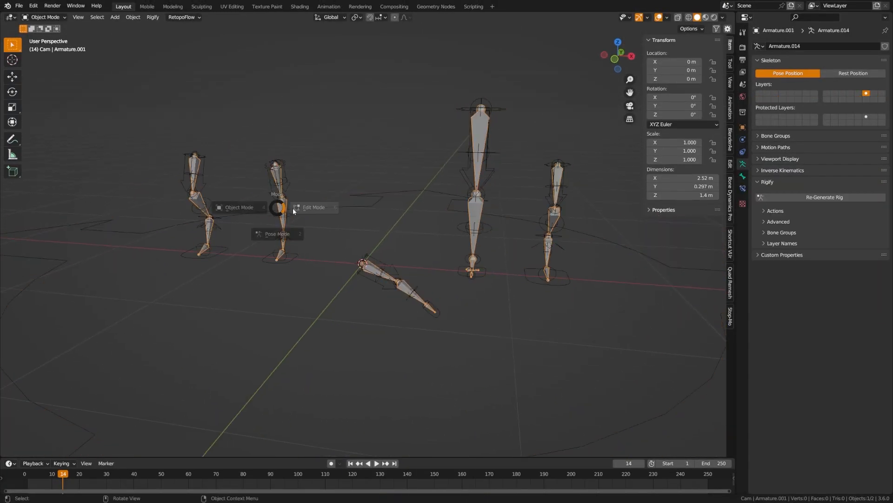
# Step: Switch the armature holding the Rigify sample chains into Edit Mode
pyautogui.click(314, 207)
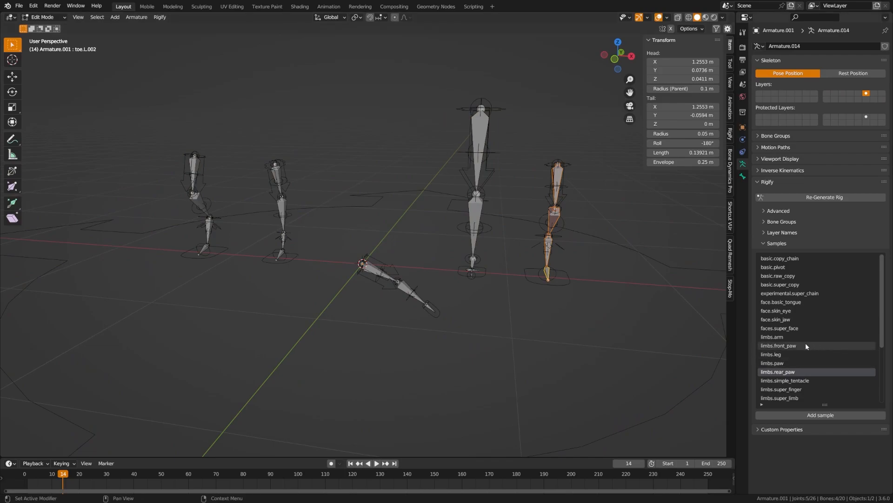
pyautogui.moveTo(796, 348)
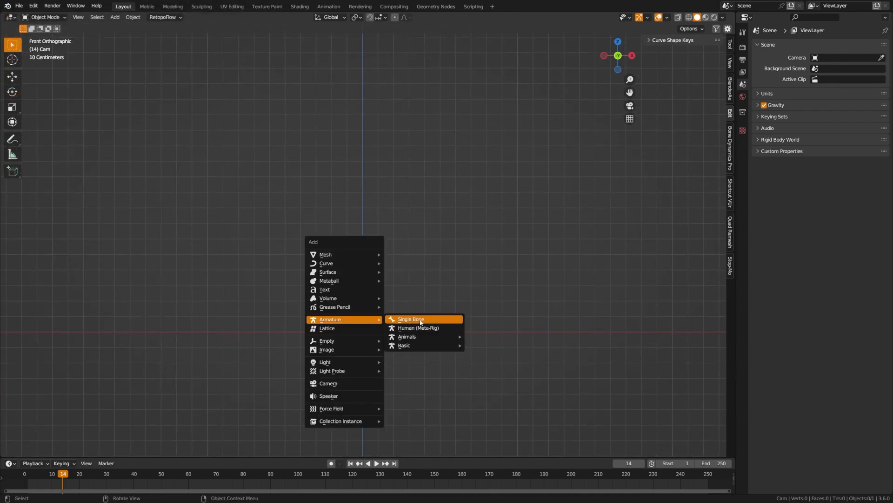
# Step: Add a single-bone armature and expand its Rigify Samples list in Object Data Properties
pyautogui.click(410, 318)
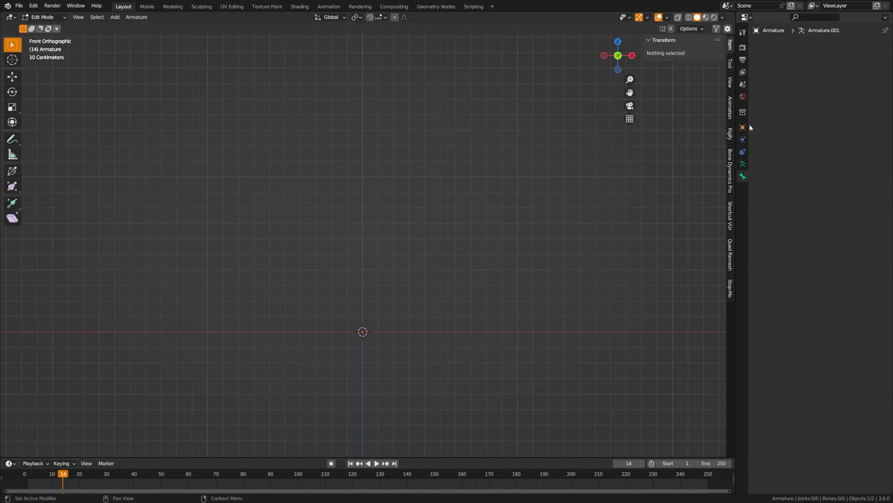
pyautogui.moveTo(743, 163)
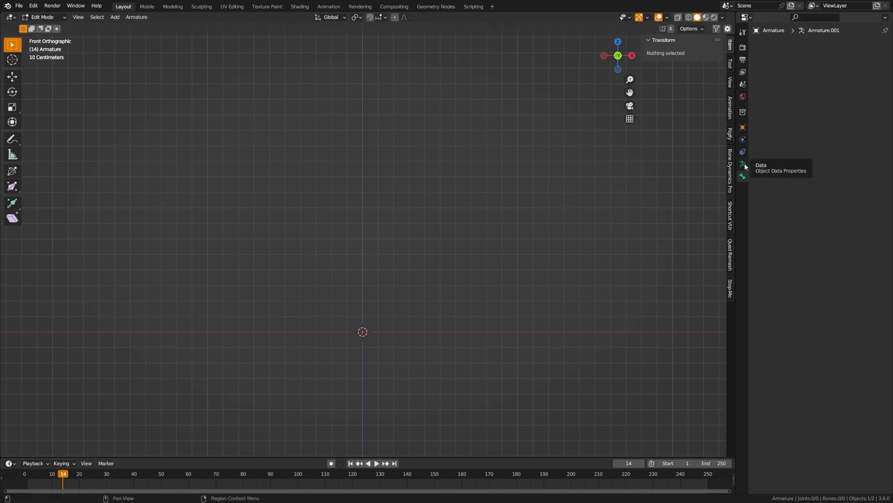
pyautogui.click(743, 164)
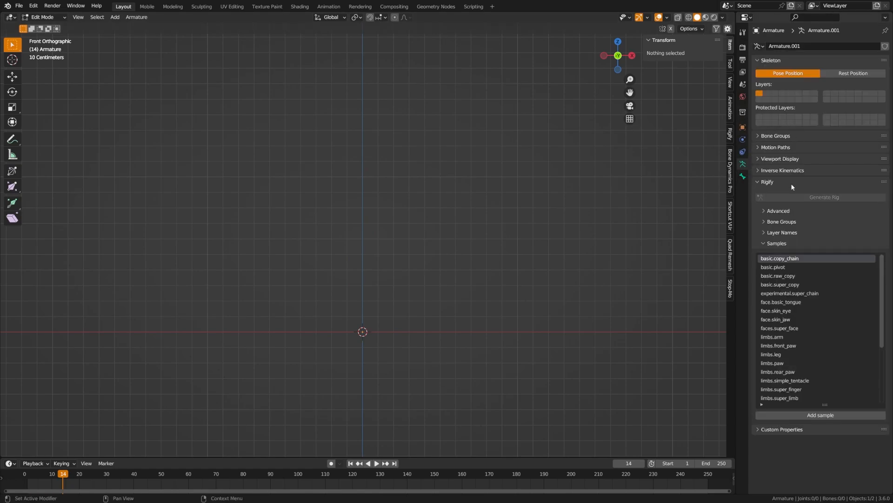
pyautogui.click(777, 243)
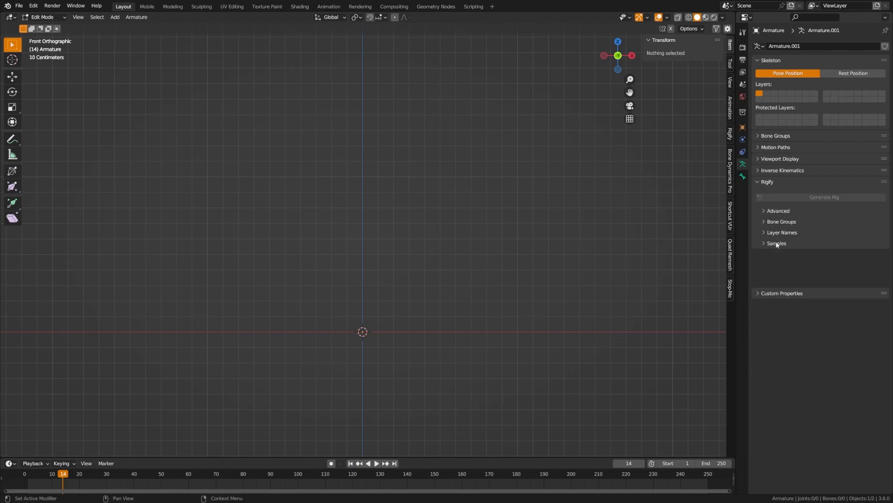
pyautogui.click(779, 210)
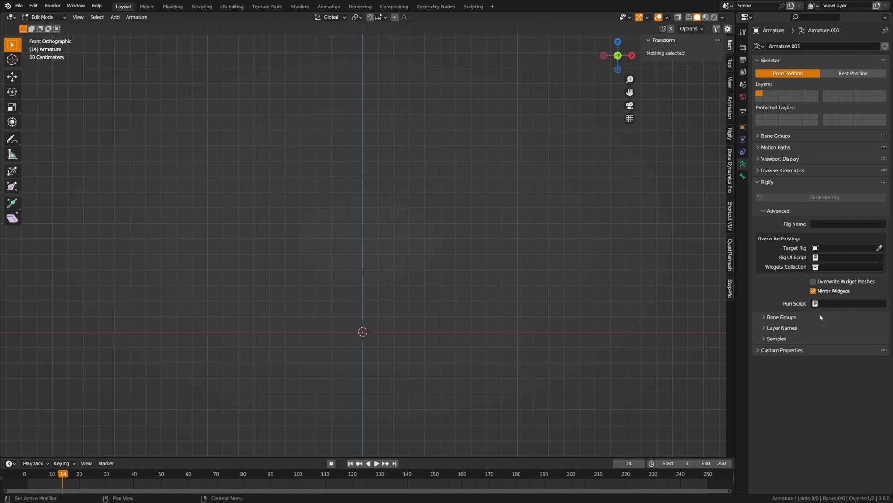
pyautogui.click(781, 317)
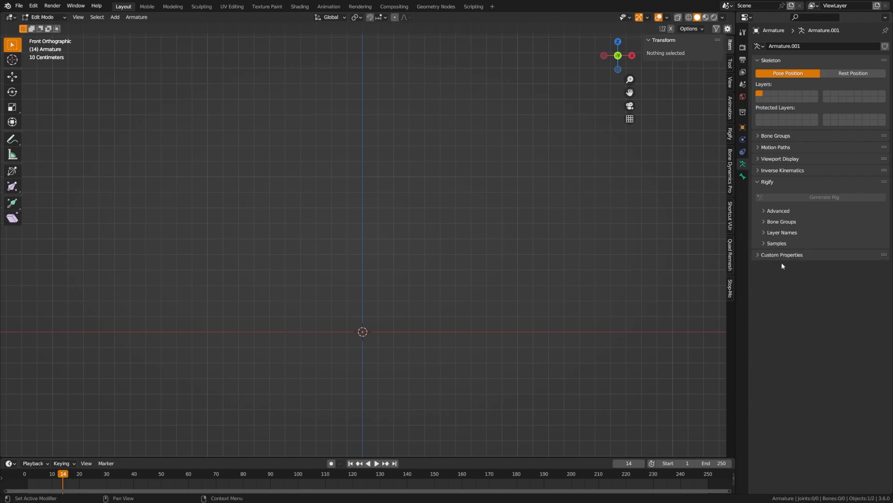
pyautogui.moveTo(772, 247)
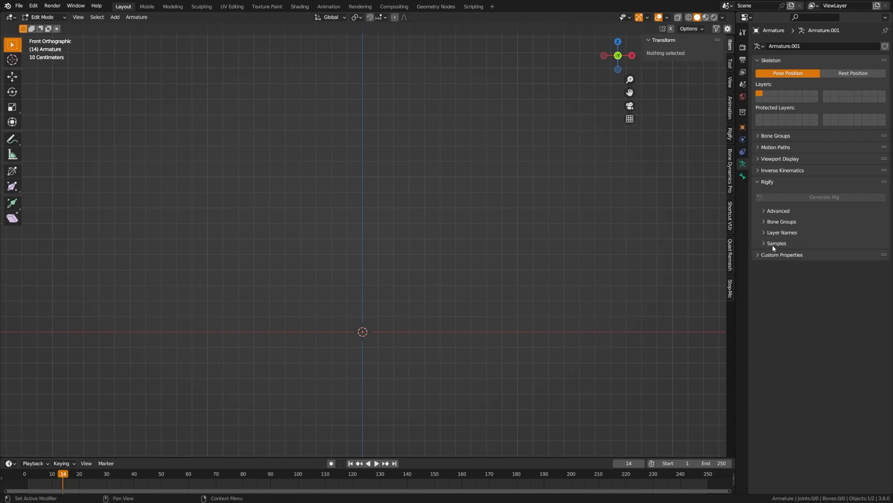
pyautogui.click(776, 244)
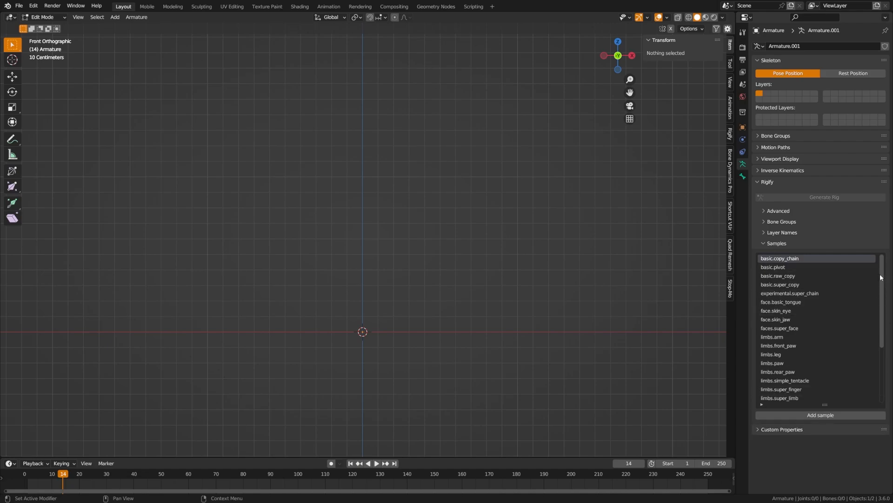
pyautogui.scroll(-3)
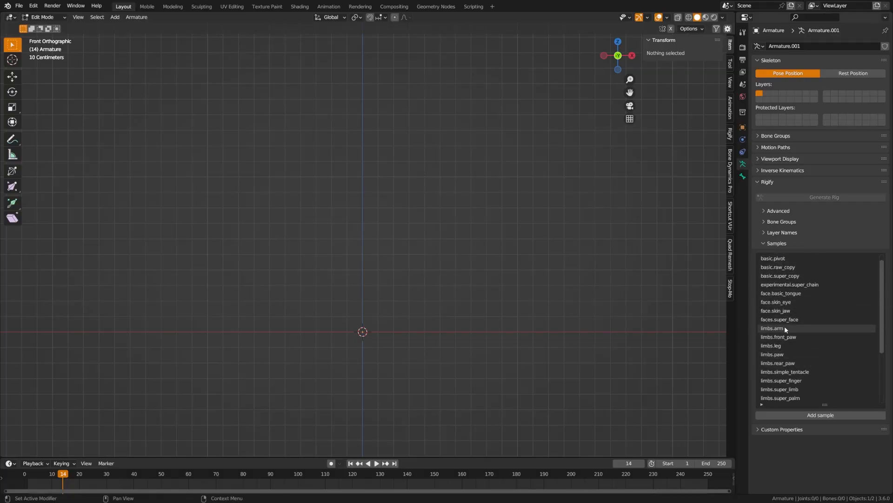
# Step: Add the limbs.arm sample chain to the armature and return to Object Mode
pyautogui.click(773, 328)
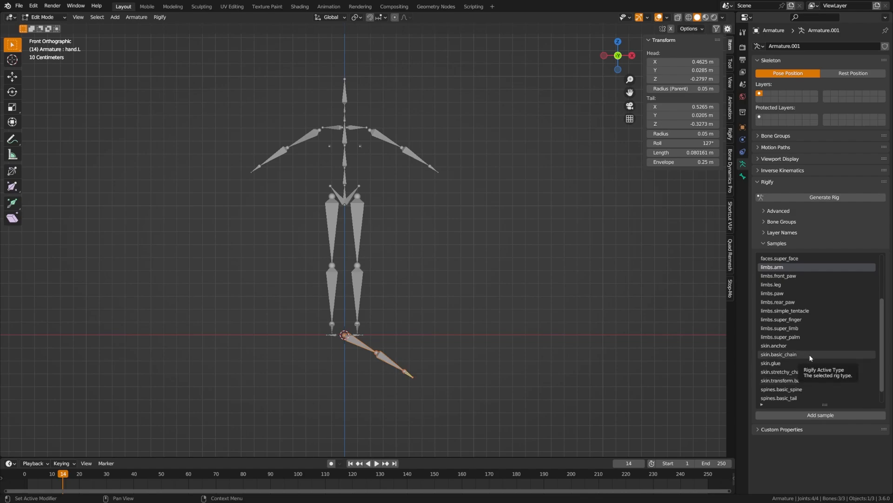
pyautogui.moveTo(492, 300)
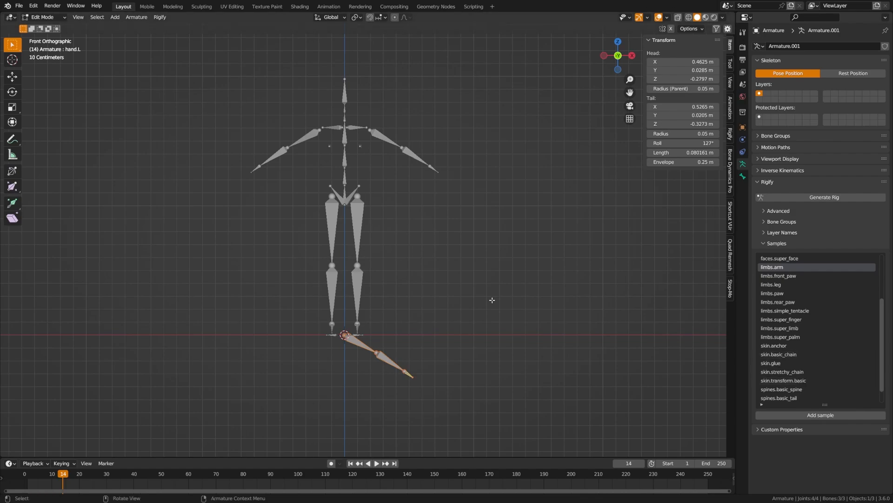
pyautogui.press('Tab')
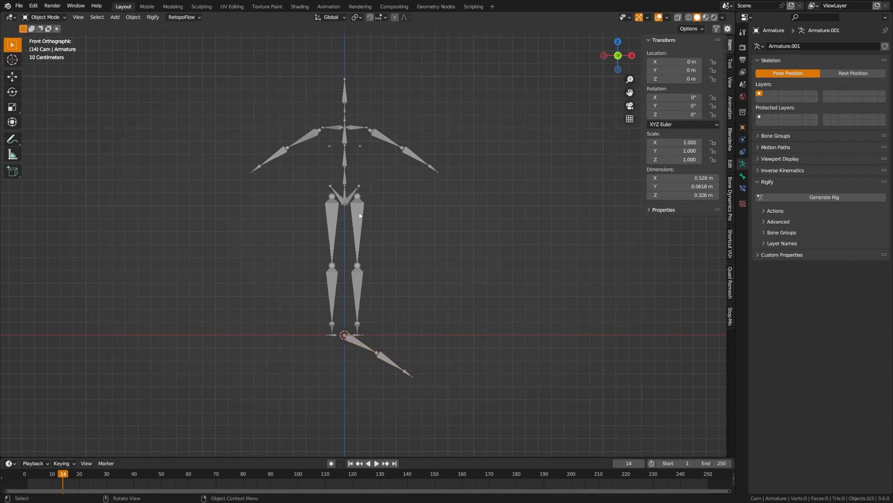
# Step: Generate a rig from the arm-sample armature, then select the human metarig
pyautogui.click(824, 196)
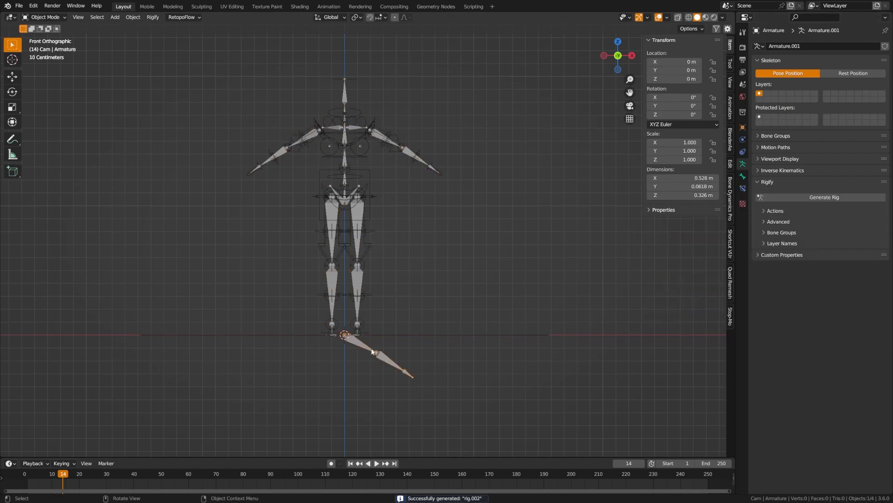
pyautogui.click(823, 196)
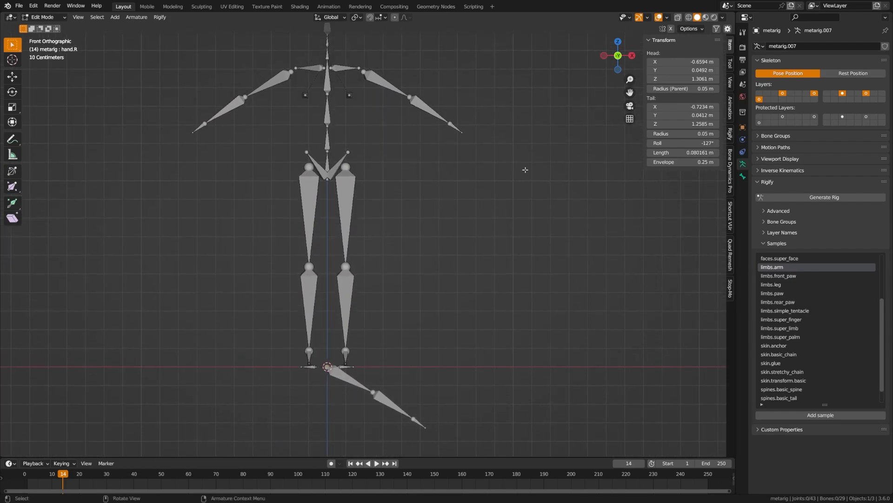
pyautogui.moveTo(393, 81)
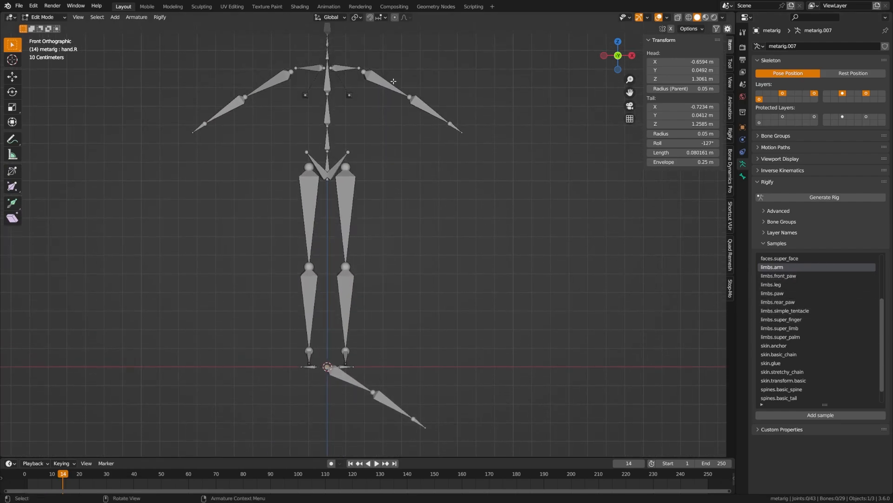
# Step: Attempt rig generation from the edited metarig, triggering the three-bone upper-arm chain error
pyautogui.click(385, 84)
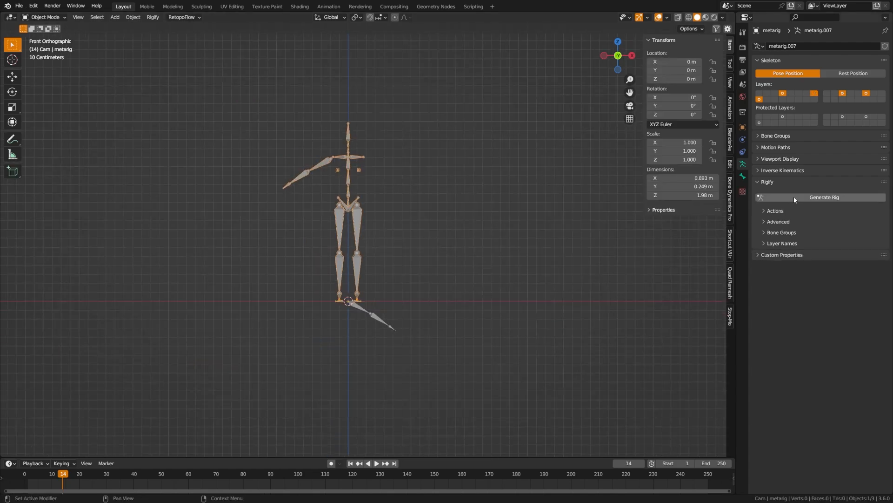
pyautogui.click(824, 197)
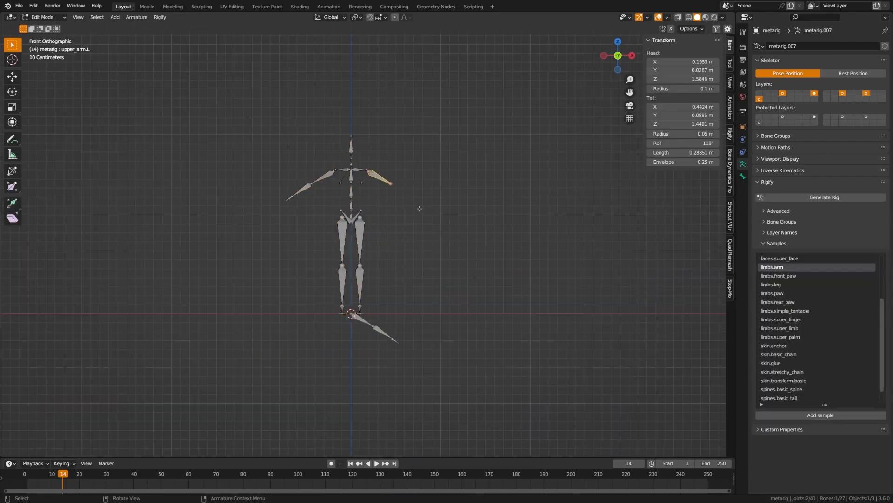
pyautogui.click(819, 196)
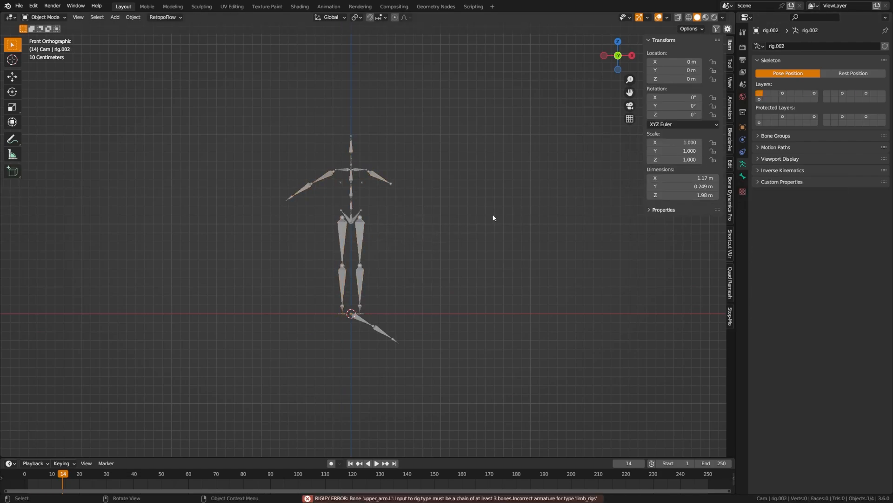
pyautogui.moveTo(439, 322)
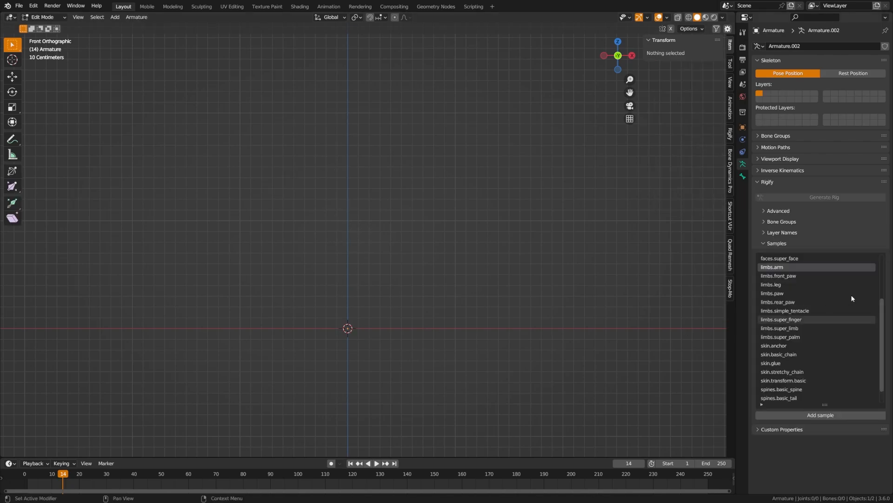
# Step: Scroll through the Rigify Samples list to reach a three-bone chain sample
pyautogui.scroll(-3)
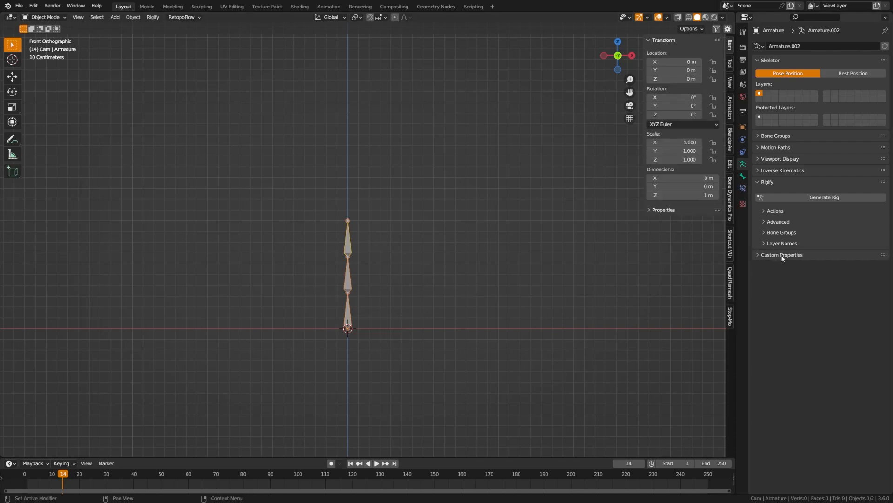
# Step: Generate the control rig from the upright chain and select its root control
pyautogui.click(823, 197)
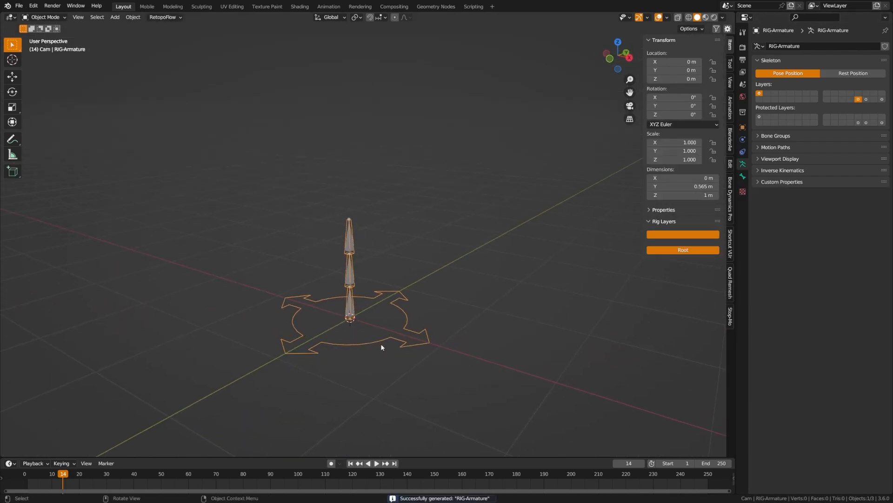
pyautogui.click(43, 17)
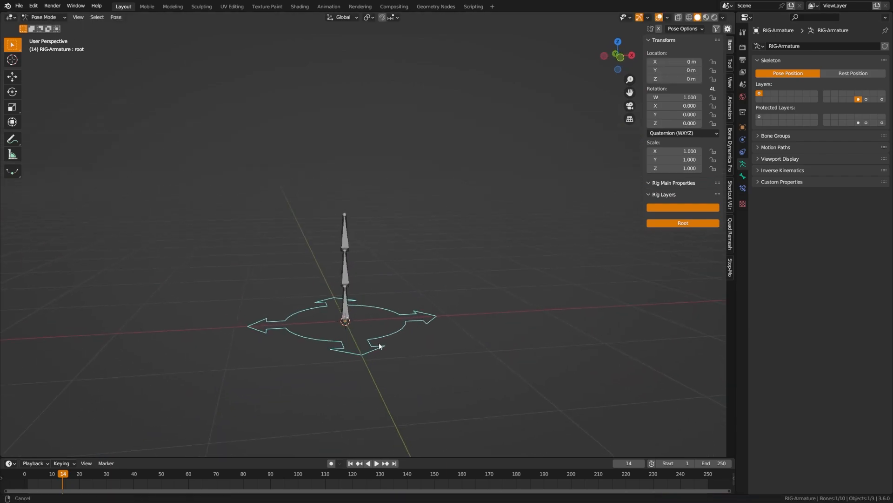
pyautogui.press('1')
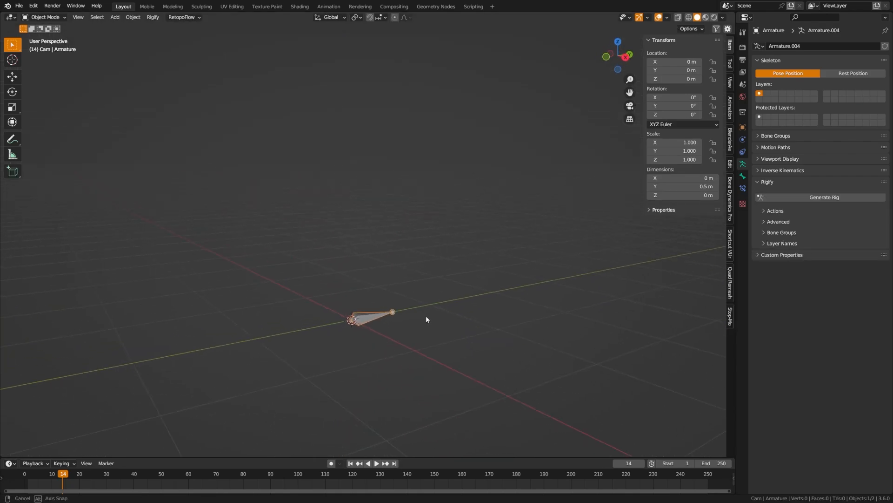
# Step: Generate a pivot control rig from the single bone, then reselect the pivot metarig
pyautogui.click(824, 197)
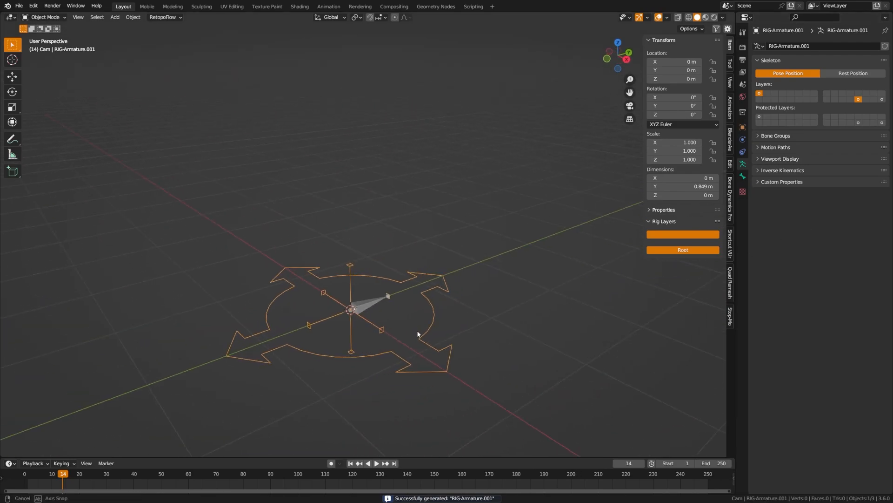
pyautogui.click(44, 17)
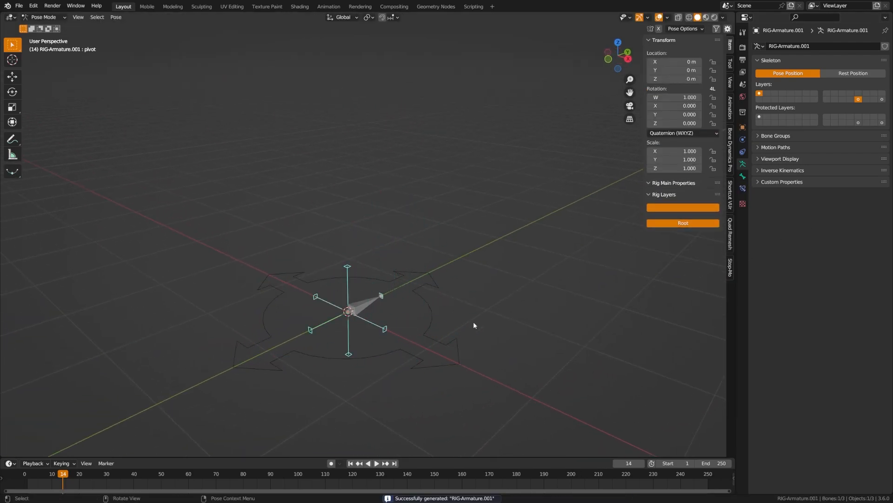
pyautogui.click(43, 17)
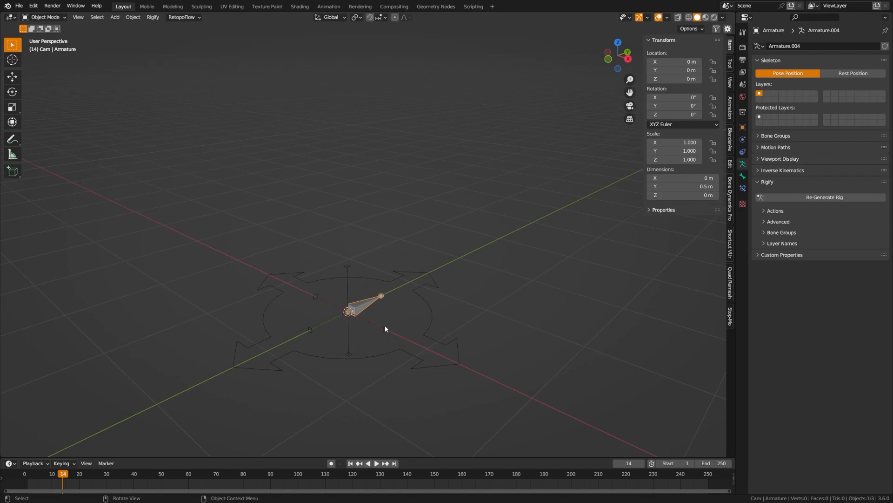
# Step: Enter Pose Mode on the pivot metarig and view its basic.pivot Rigify type settings
pyautogui.click(822, 197)
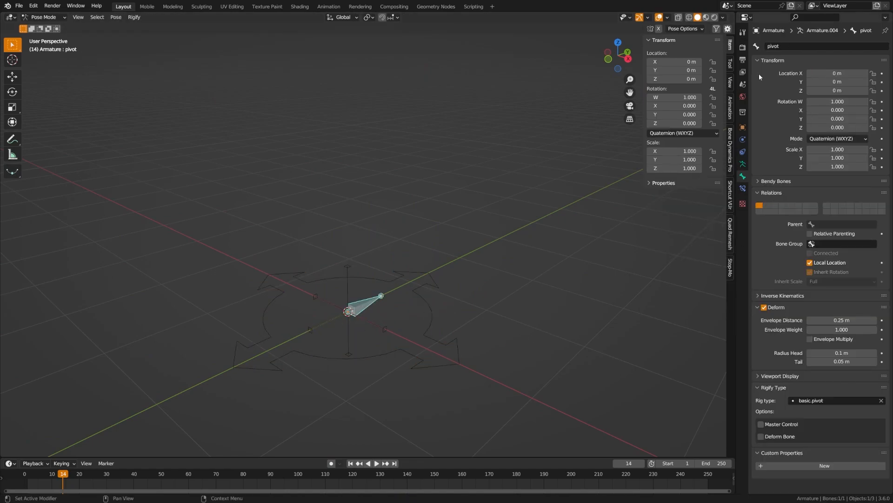
pyautogui.moveTo(841, 386)
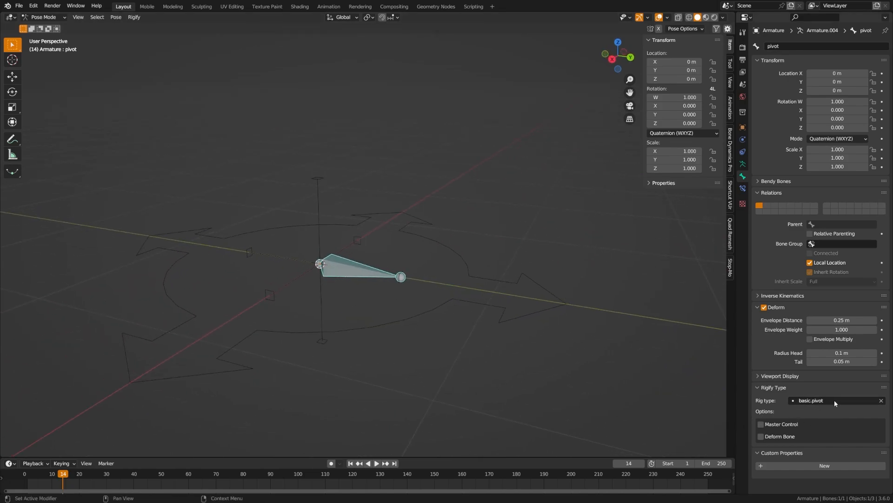
pyautogui.click(815, 400)
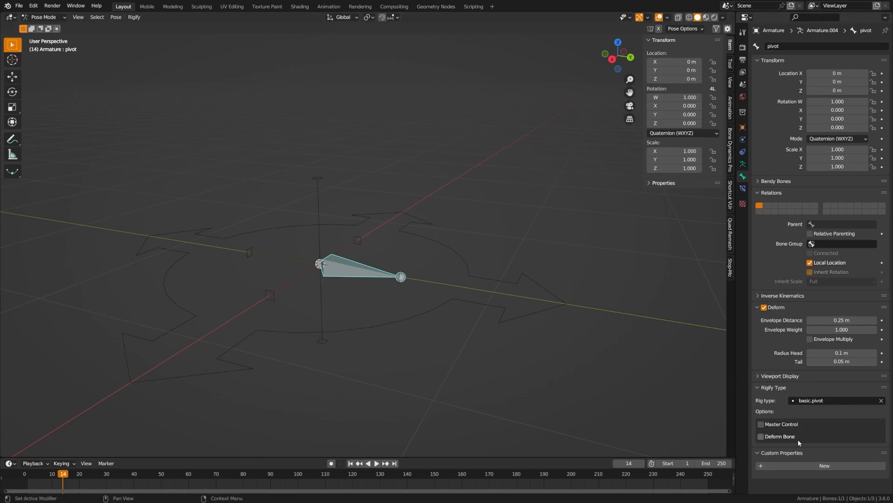
pyautogui.moveTo(785, 436)
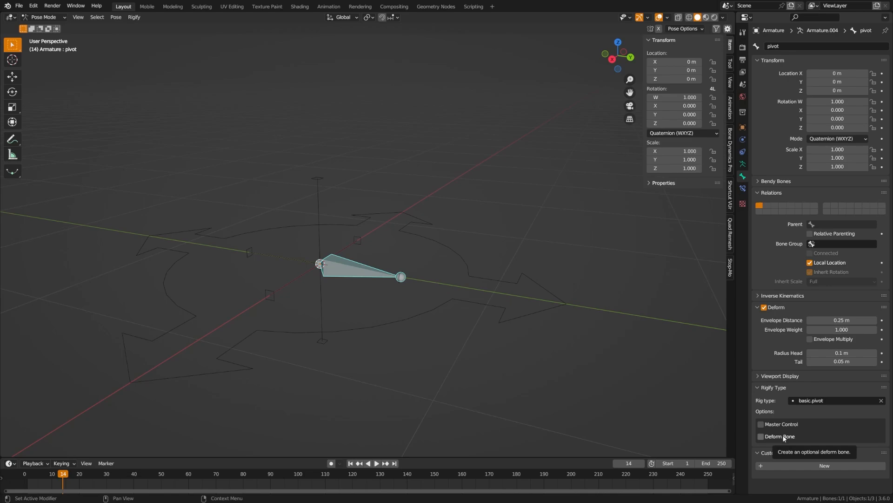
pyautogui.moveTo(862, 418)
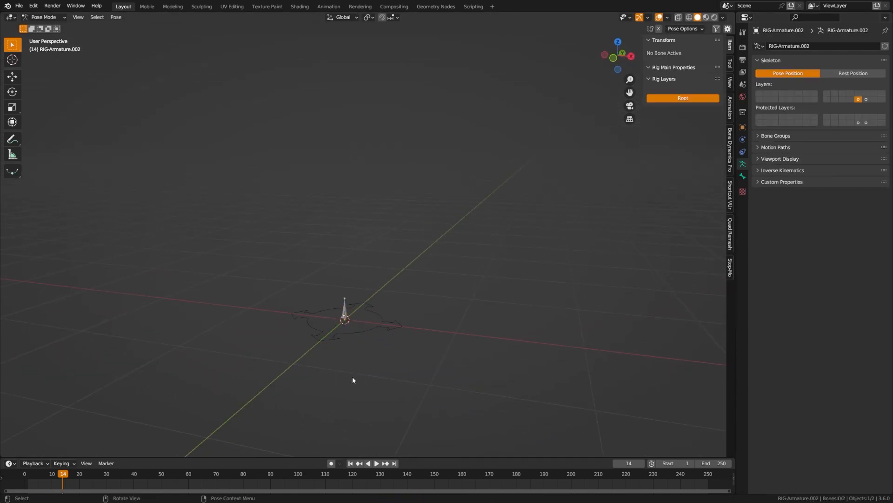
# Step: Select the generated face control rig RIG-Armature.004 in the viewport
pyautogui.click(345, 319)
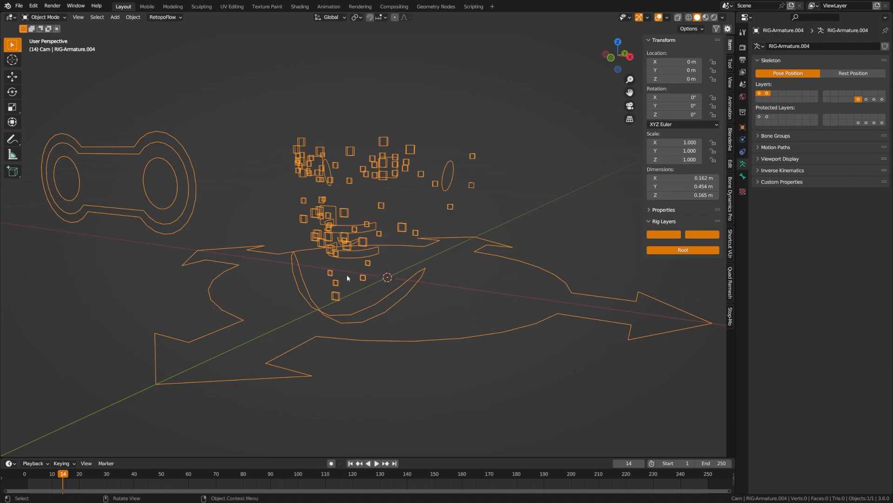
pyautogui.press('ctrl+v')
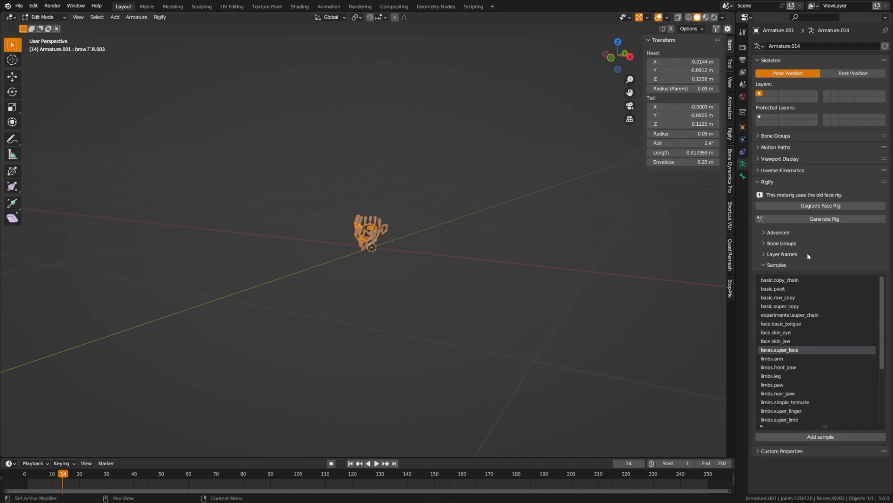
pyautogui.moveTo(803, 336)
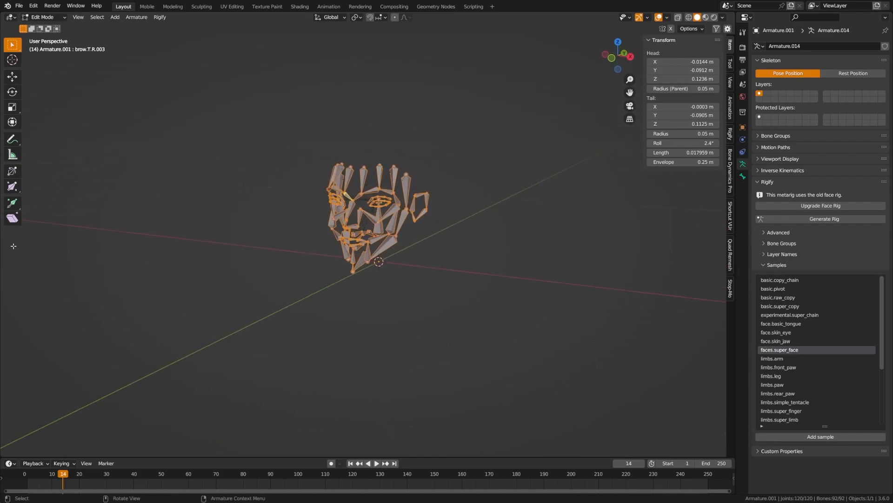
# Step: Add the faces.super_face sample bones to the metarig
pyautogui.click(820, 219)
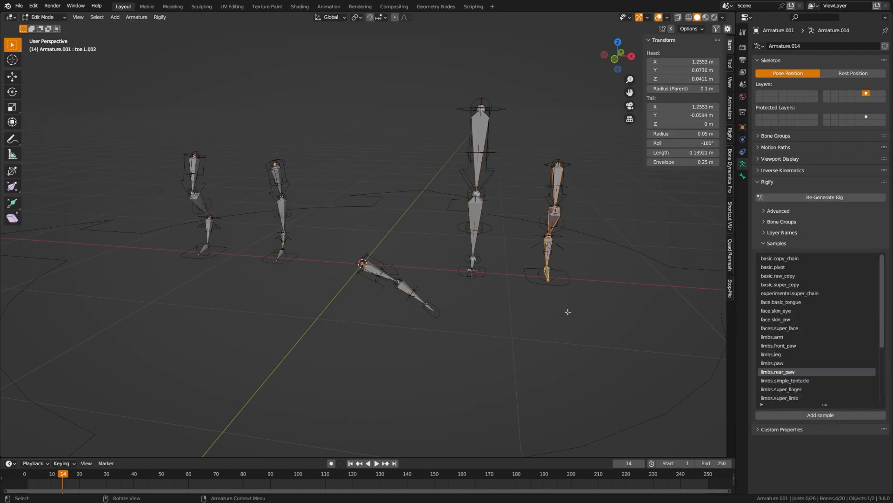
pyautogui.moveTo(808, 345)
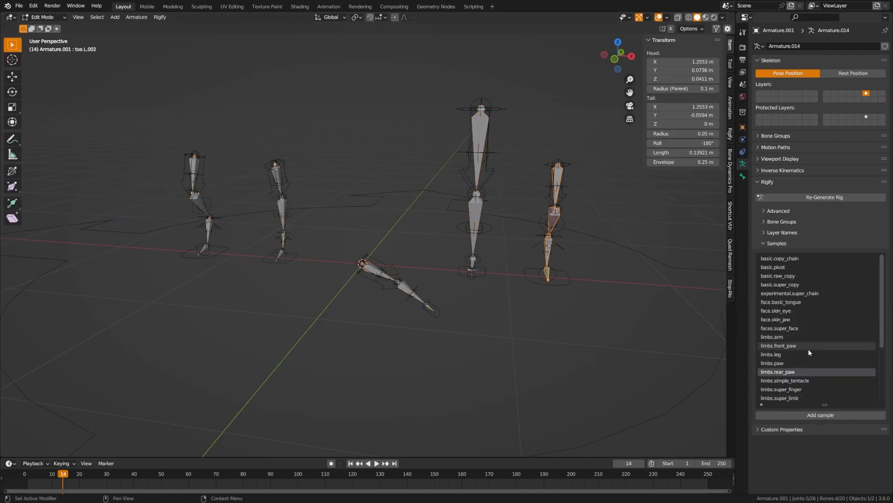
pyautogui.moveTo(790, 363)
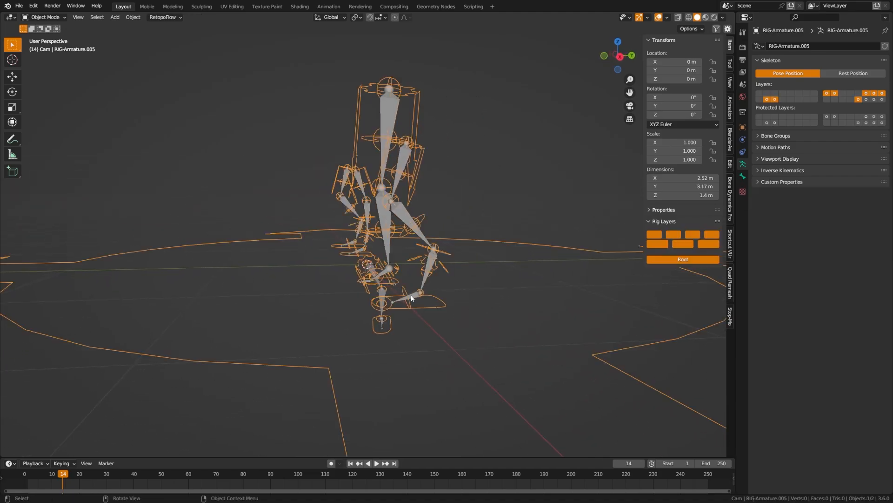
# Step: Orbit the view around the generated leg and paw limb rig
pyautogui.moveTo(410, 296); pyautogui.dragTo(462, 312)
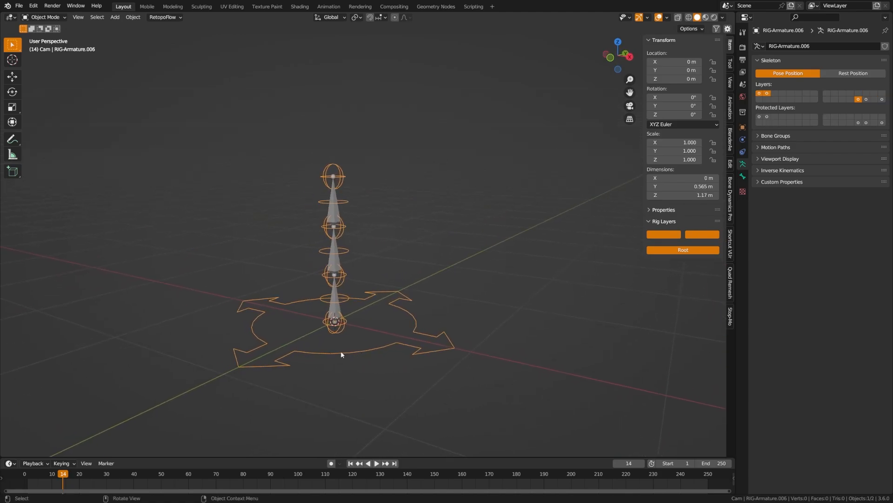
# Step: Switch the generated tentacle rig RIG-Armature.006 into Pose Mode
pyautogui.click(43, 17)
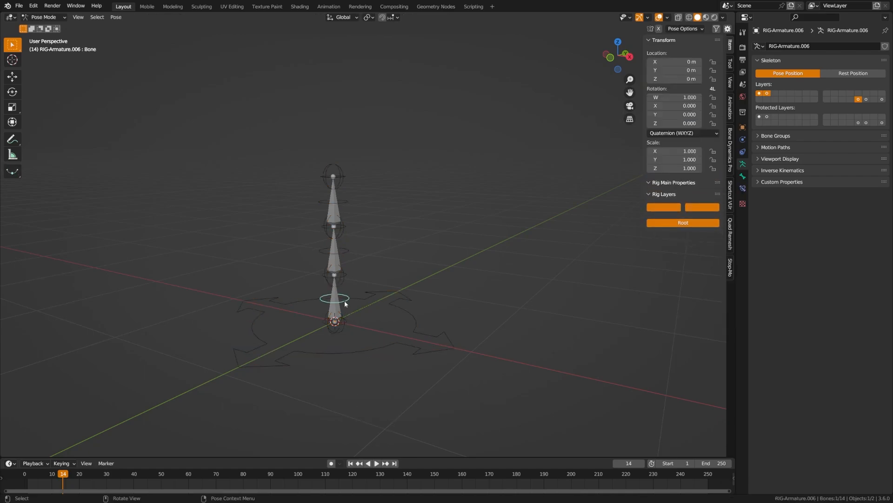
pyautogui.moveTo(358, 266)
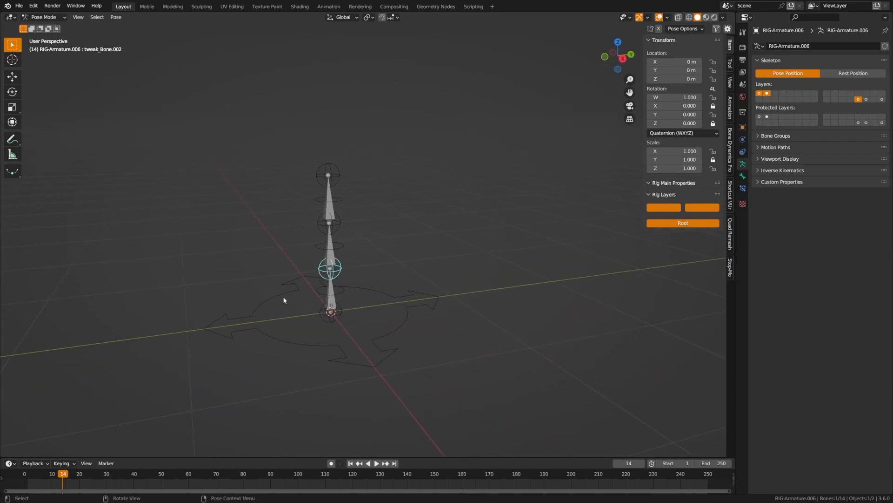
pyautogui.moveTo(276, 293)
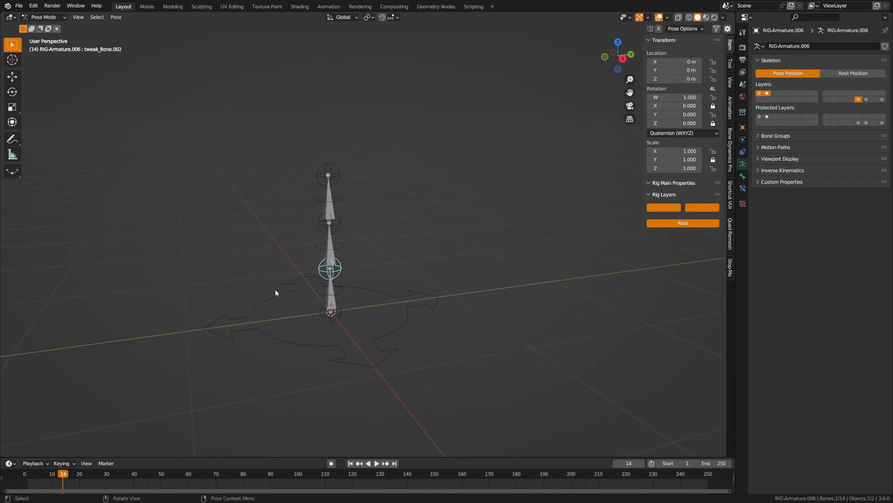
pyautogui.moveTo(331, 255)
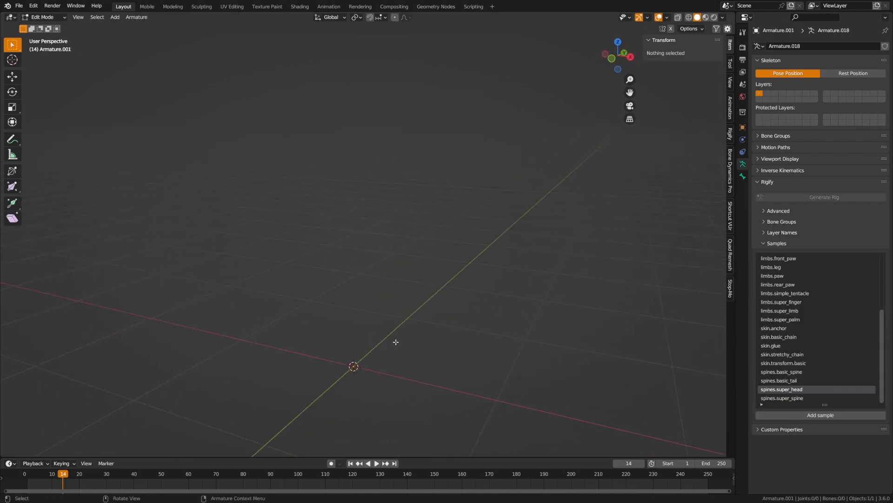
pyautogui.moveTo(402, 341)
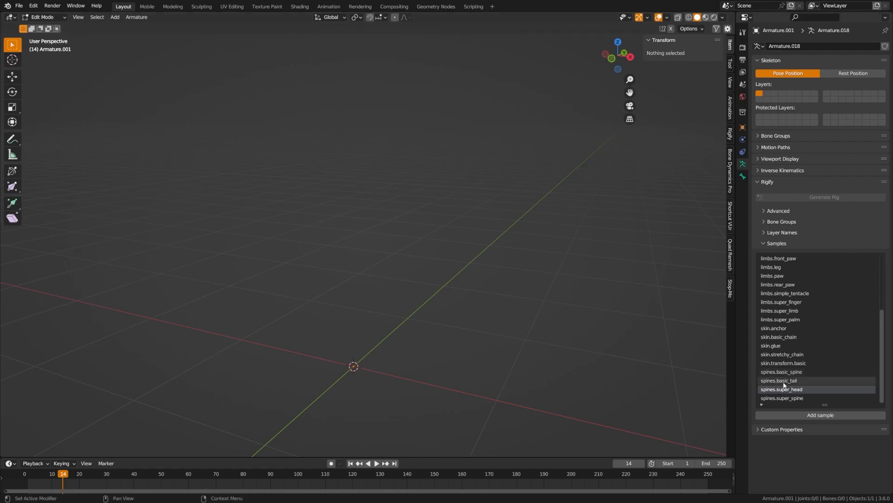
# Step: Add the spines.basic_spine and spines.basic_tail sample bones to the metarig
pyautogui.click(781, 371)
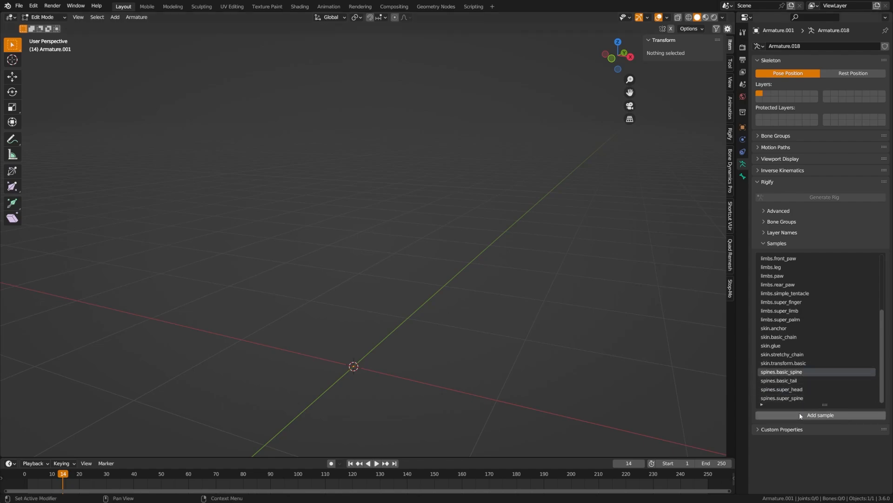
pyautogui.click(779, 380)
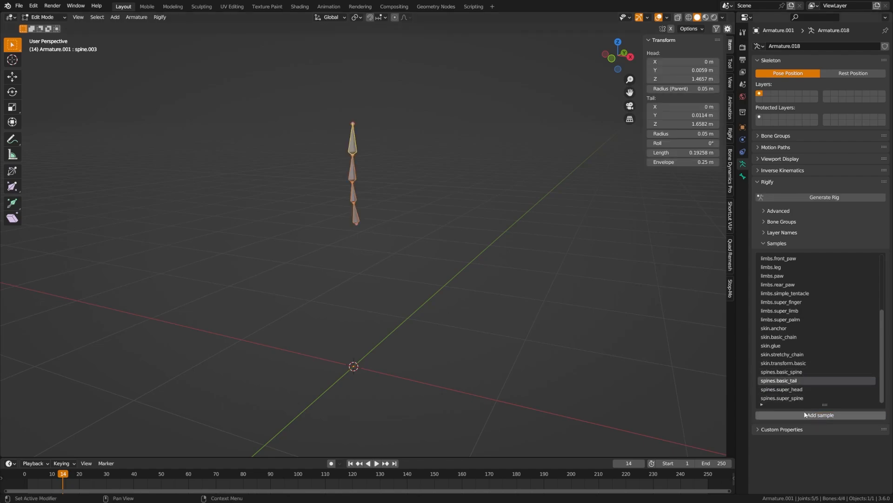
pyautogui.click(782, 389)
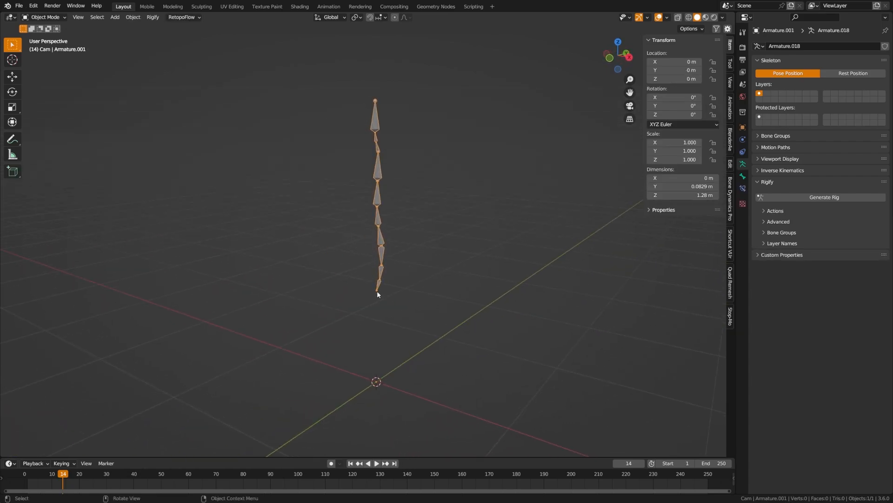
# Step: In Edit Mode, parent the spine, tail and head bones with Keep Offset
pyautogui.press('Tab')
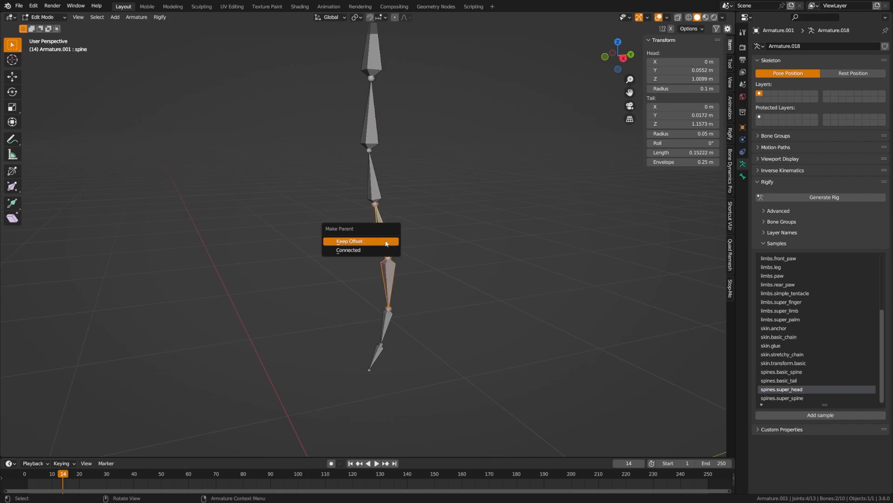
pyautogui.click(348, 240)
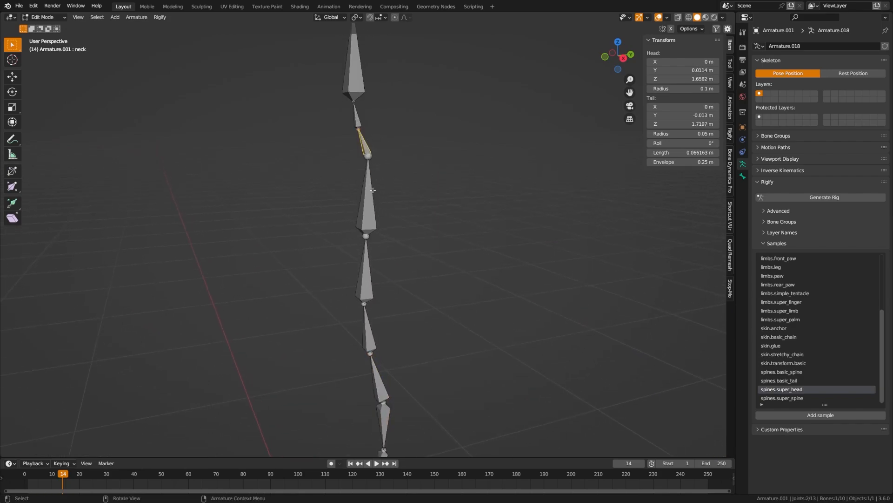
pyautogui.click(820, 196)
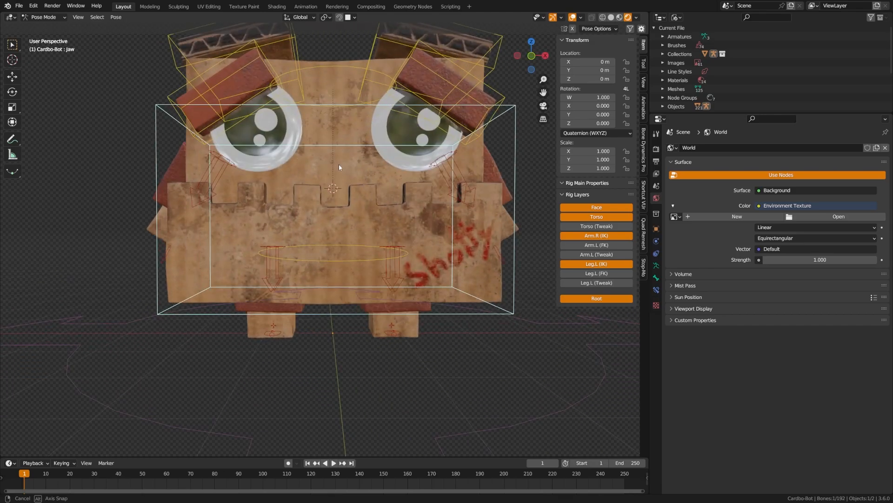
# Step: Orbit around the Cardbo-Bot character to view its rig from an angle
pyautogui.moveTo(339, 171); pyautogui.dragTo(414, 122)
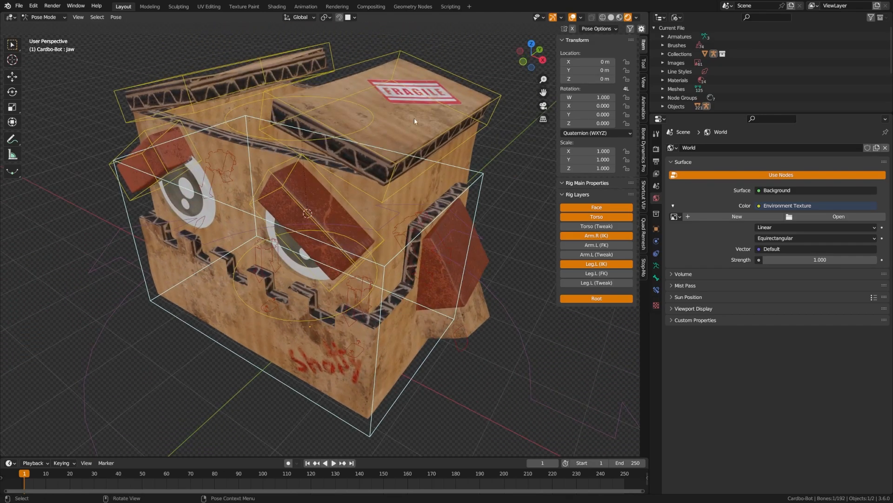